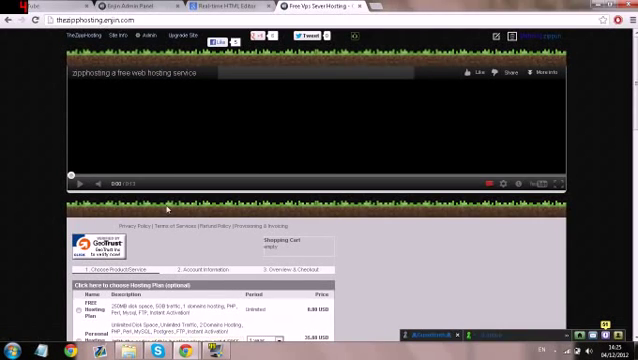
# Step: Scroll down the order form and follow the link to the iframe embed HTML code page
pyautogui.scroll(-3)
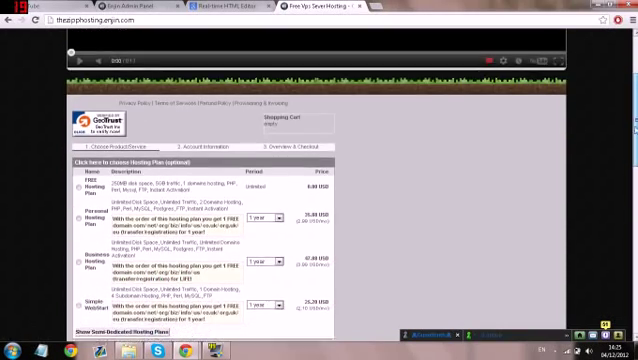
pyautogui.scroll(-3)
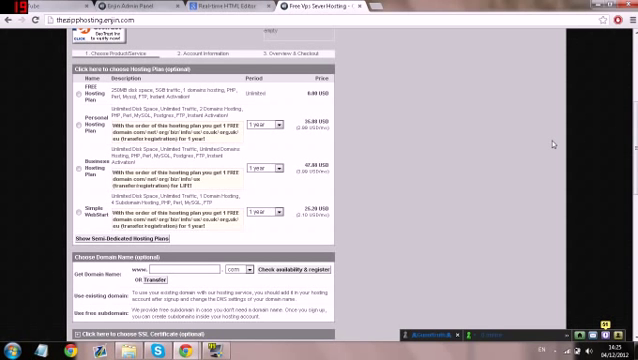
pyautogui.scroll(-3)
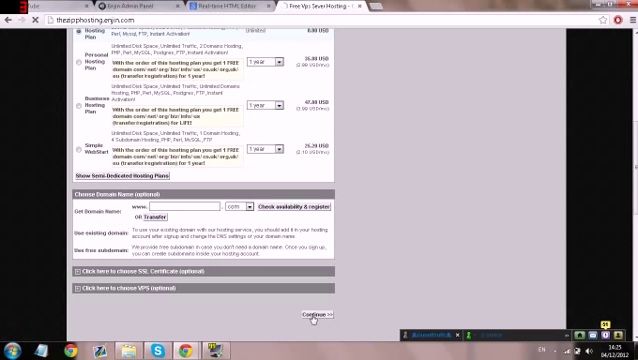
pyautogui.click(316, 316)
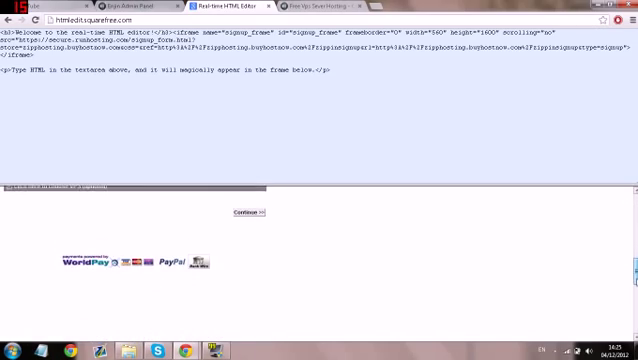
# Step: Continue to the View Cart page with the hosting plan added and scroll through it
pyautogui.click(240, 212)
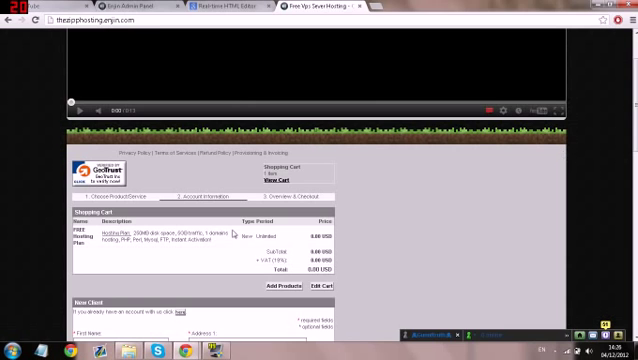
pyautogui.scroll(-3)
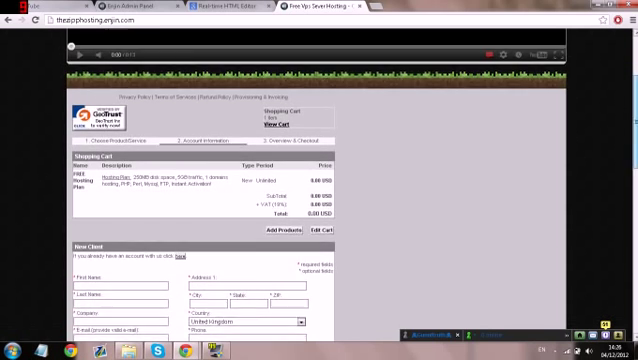
pyautogui.scroll(-3)
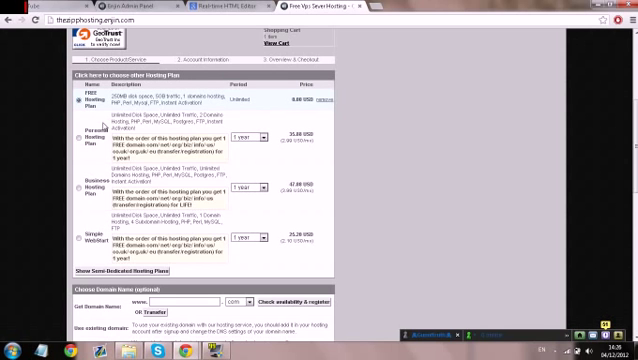
pyautogui.scroll(-3)
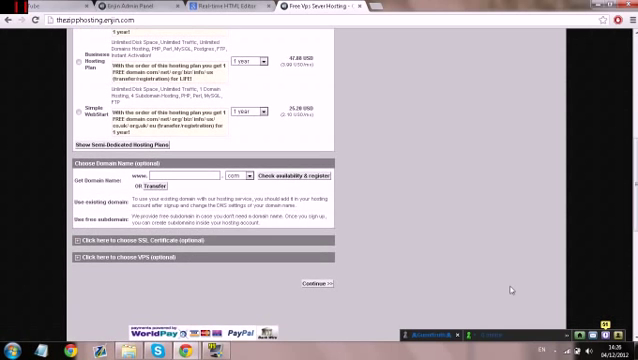
pyautogui.scroll(-3)
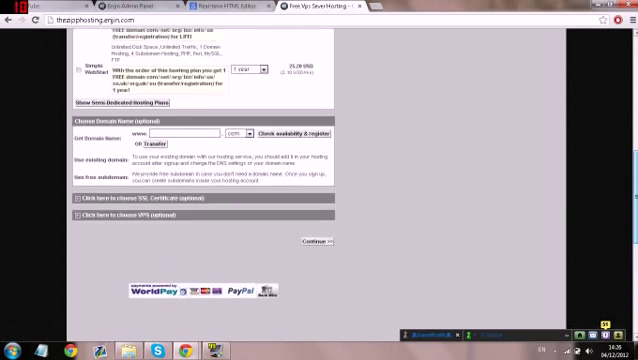
pyautogui.scroll(3)
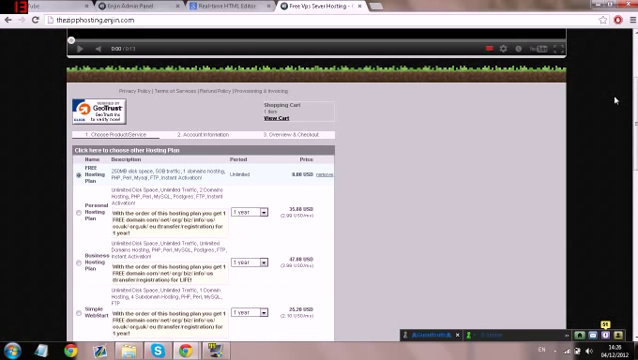
pyautogui.scroll(-3)
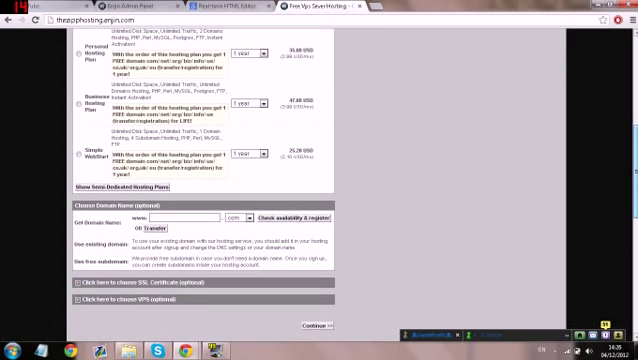
pyautogui.scroll(-3)
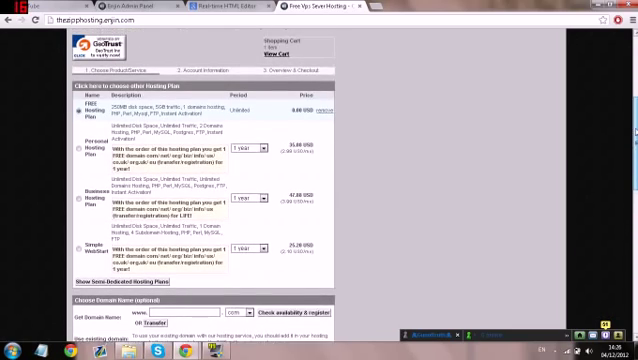
pyautogui.scroll(-3)
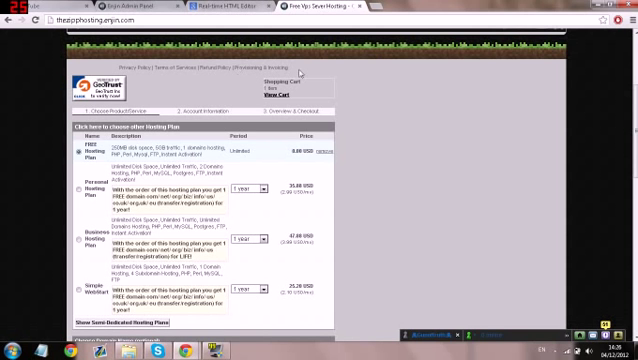
# Step: Scroll through the domain availability results, suggested alternatives and transfer options
pyautogui.scroll(-3)
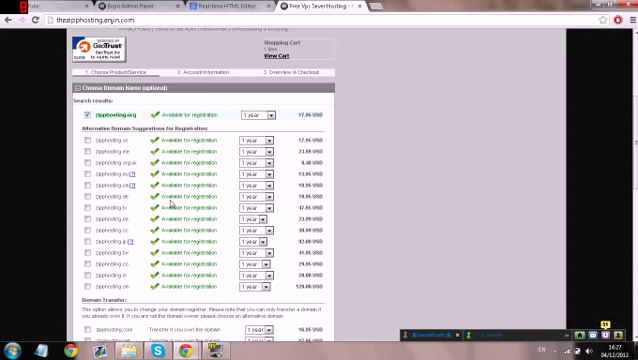
pyautogui.scroll(-3)
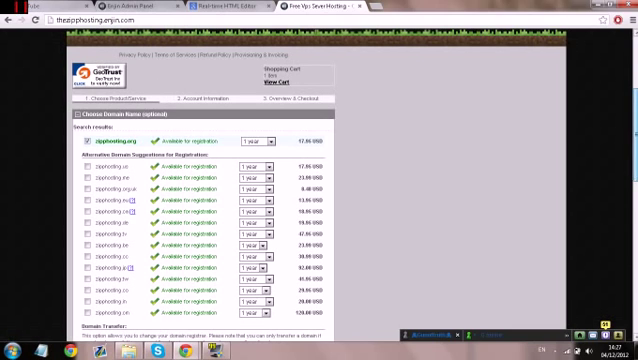
pyautogui.scroll(-3)
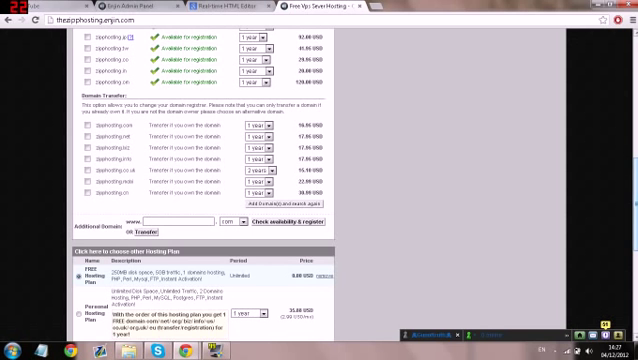